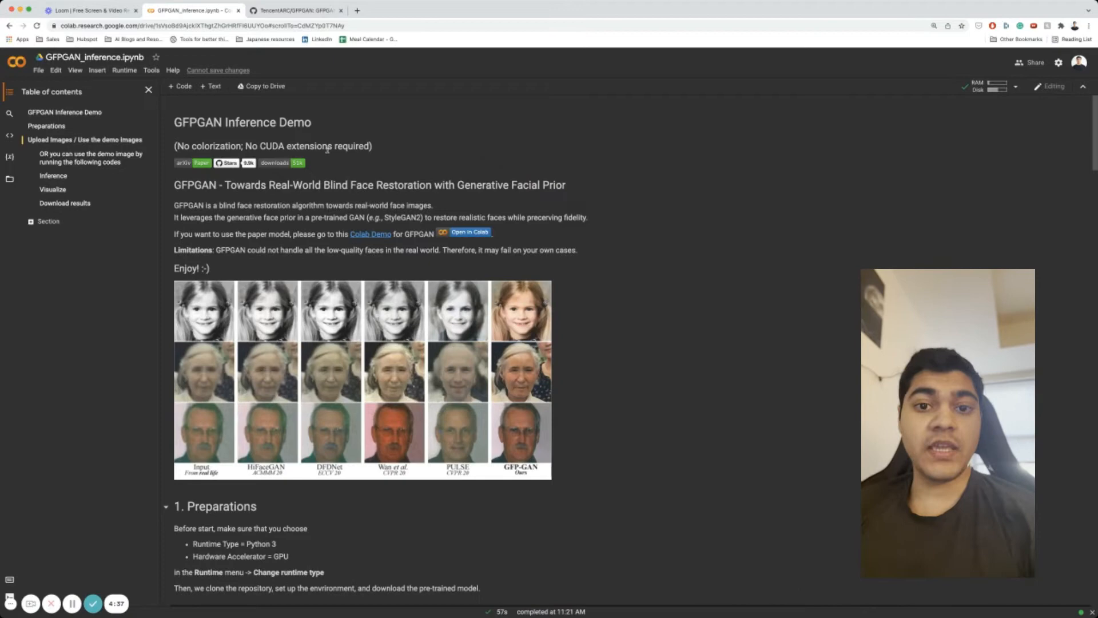
Switch to the TencentARC/GFPGAN GitHub page and read down through the demo results
click(294, 10)
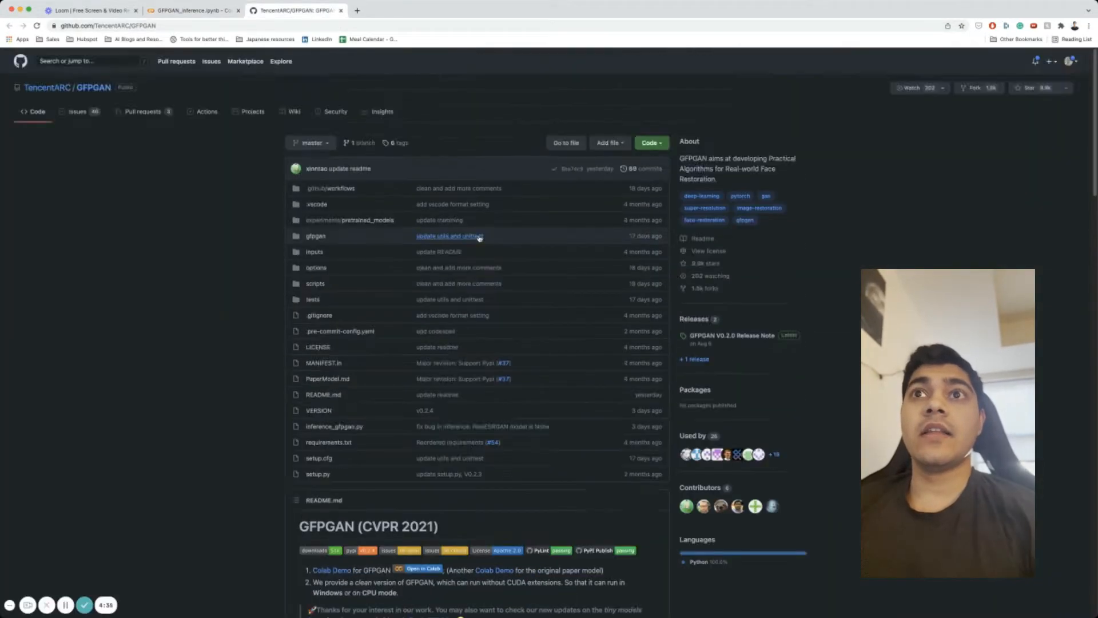
scroll(down, 3)
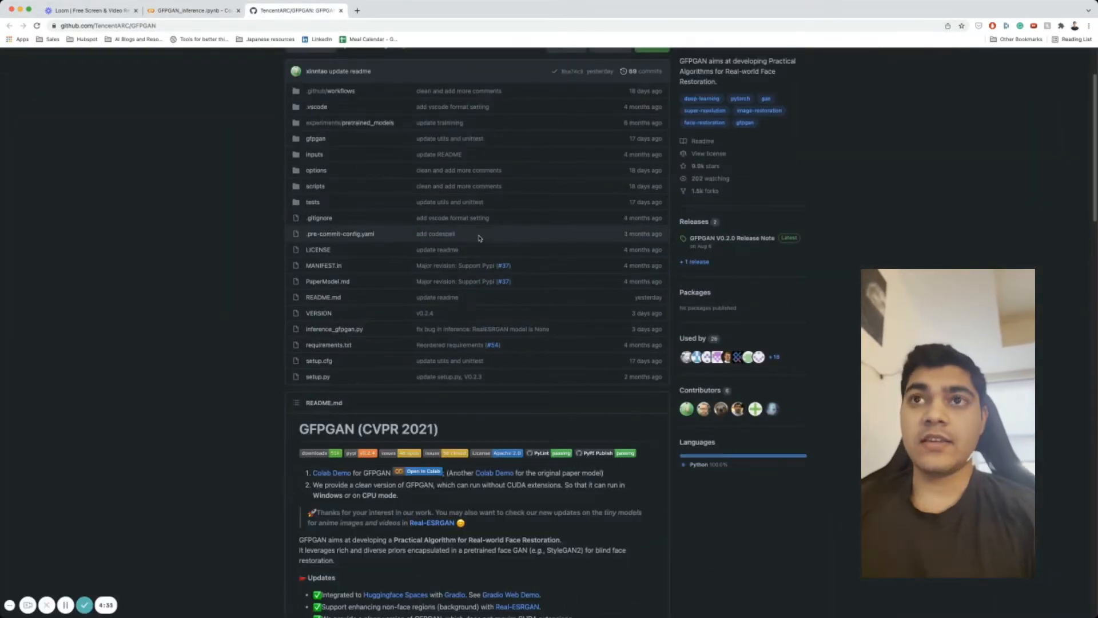
scroll(down, 3)
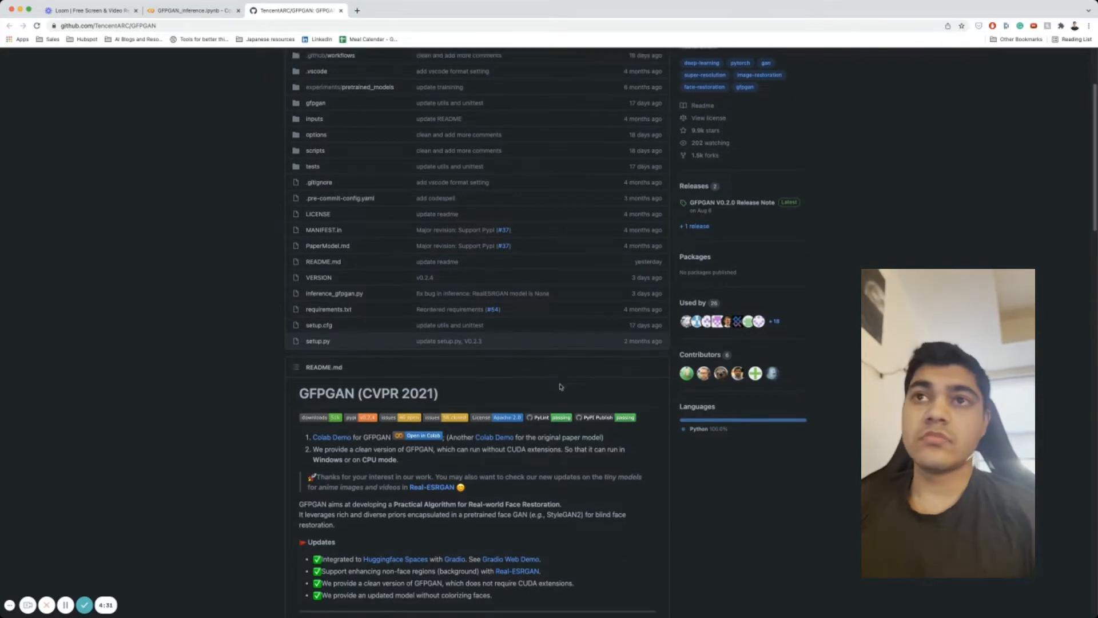
scroll(down, 3)
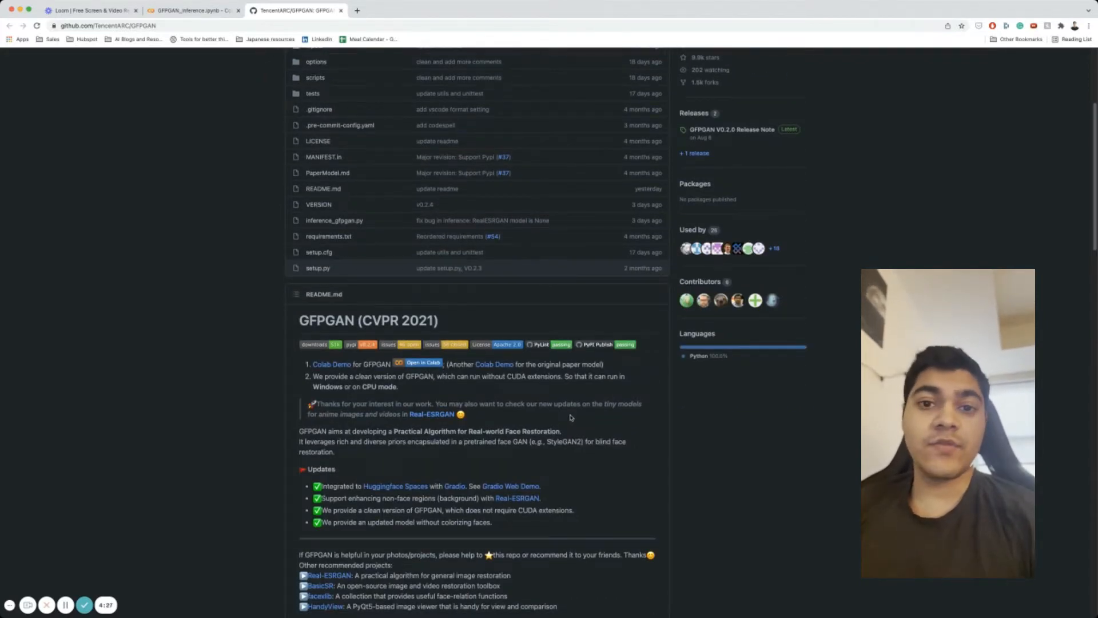
scroll(down, 3)
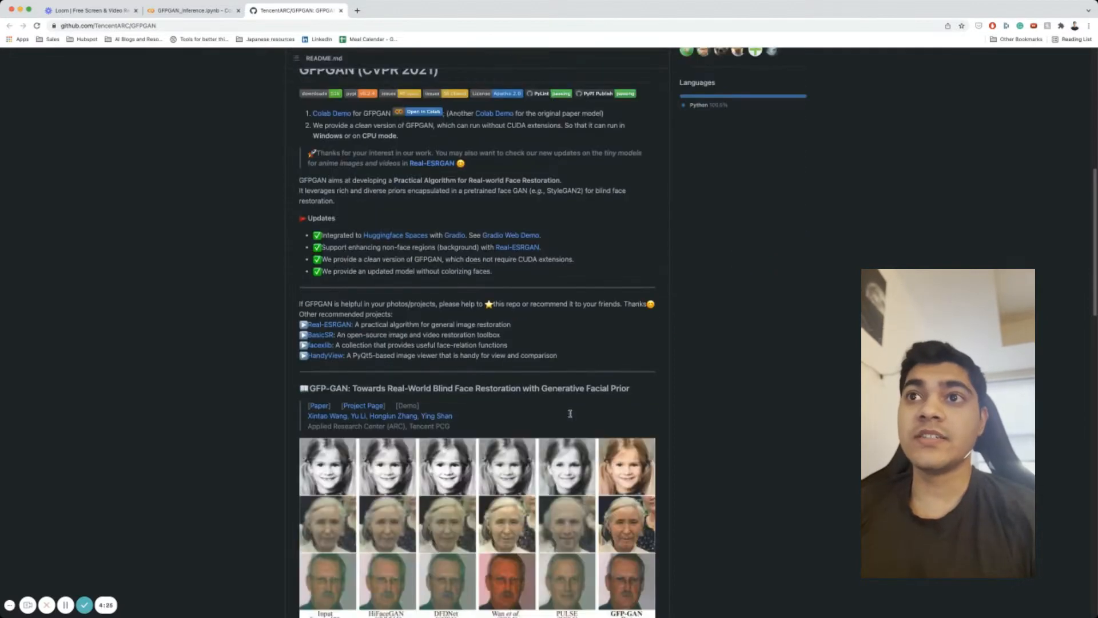
scroll(down, 3)
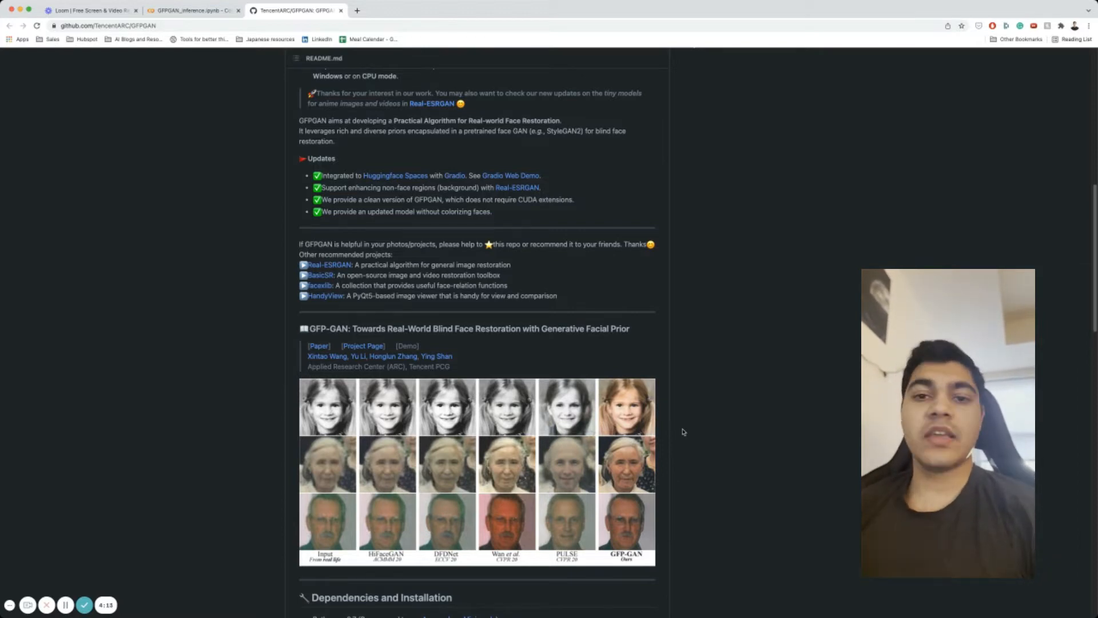
Review the Installation and Quick Inference sections of the README
scroll(up, 3)
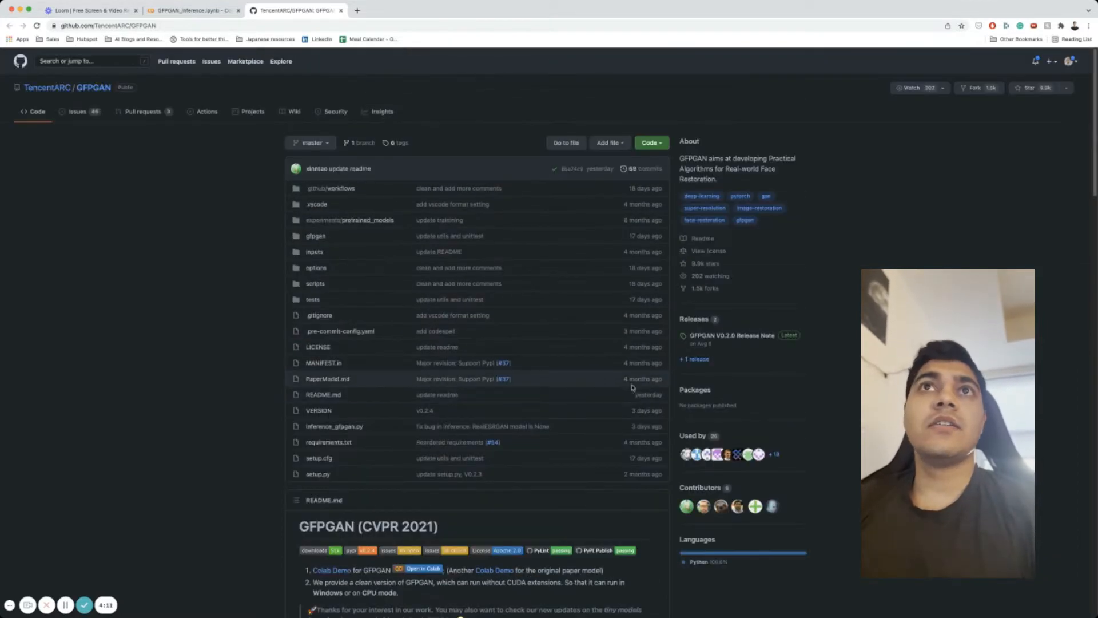
scroll(down, 3)
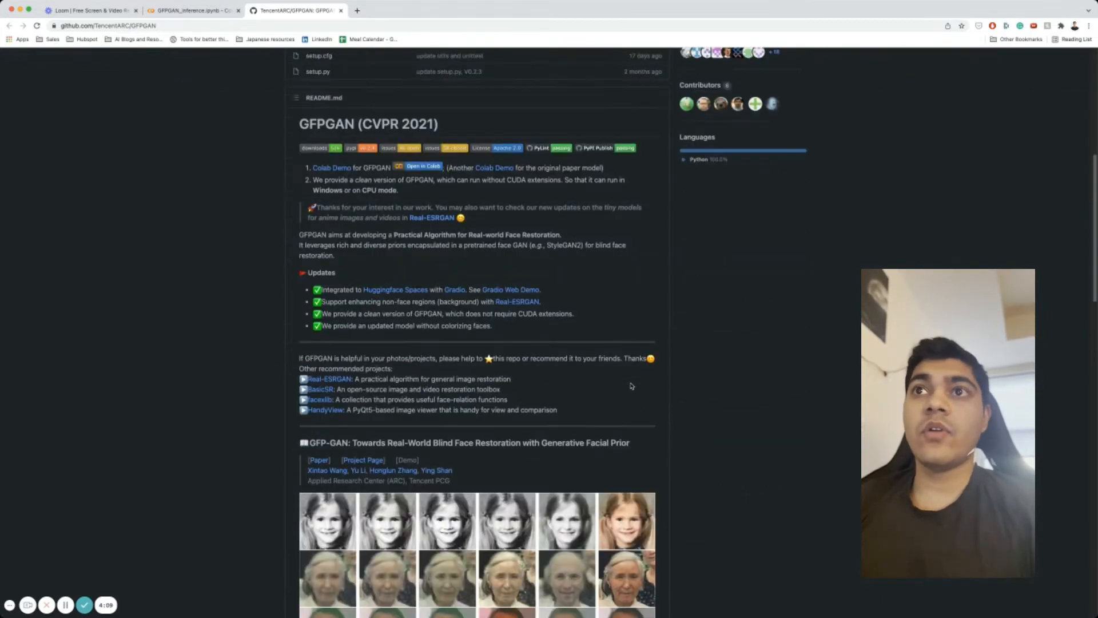
scroll(down, 3)
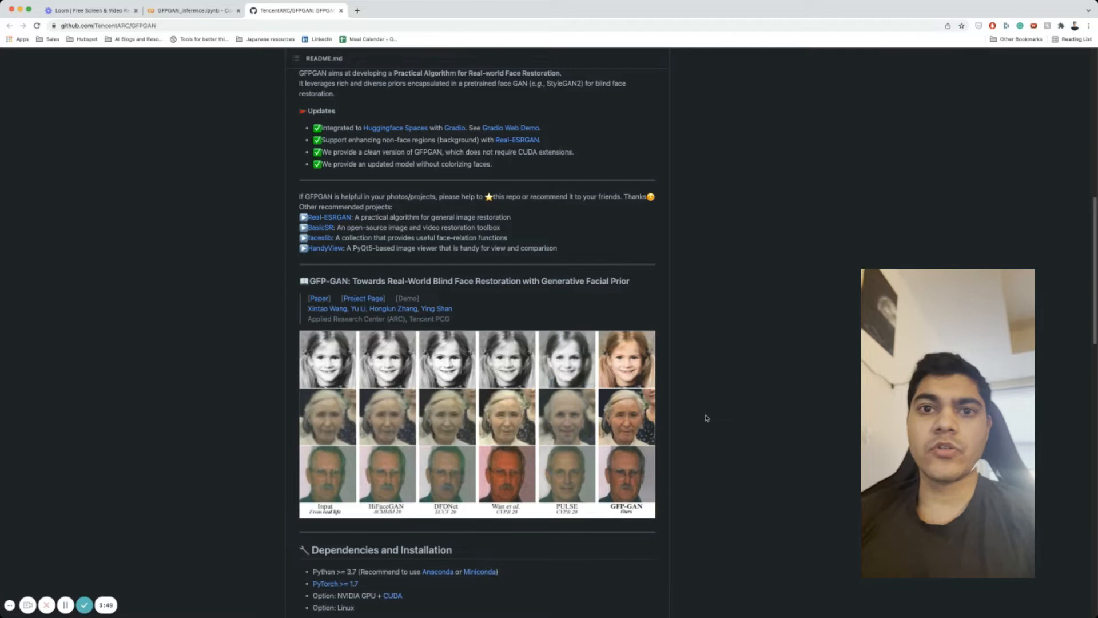
scroll(down, 3)
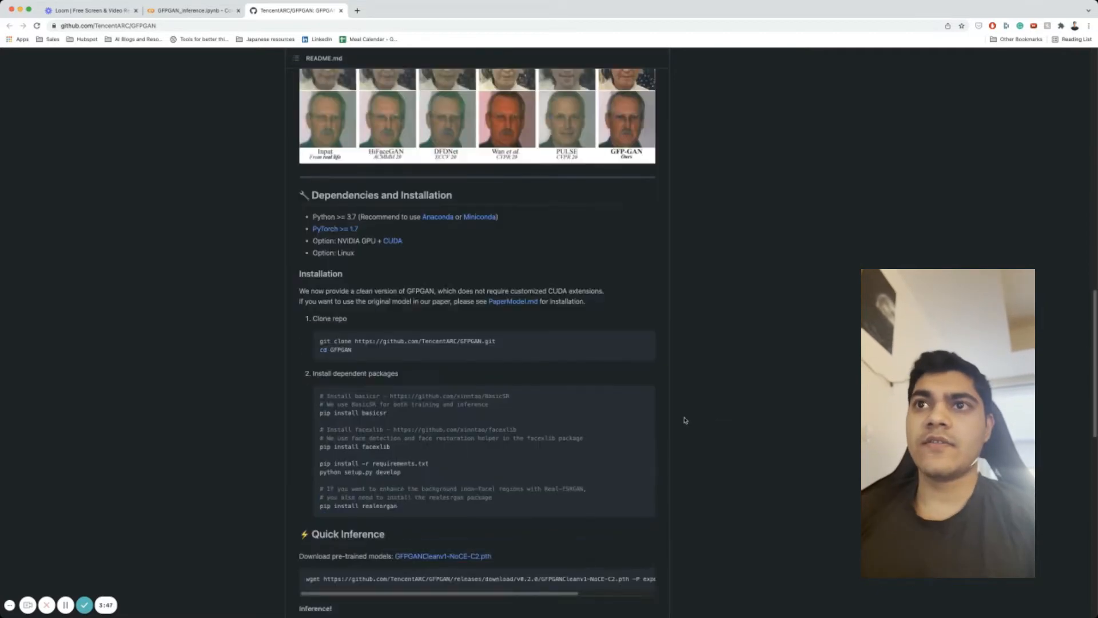
scroll(up, 3)
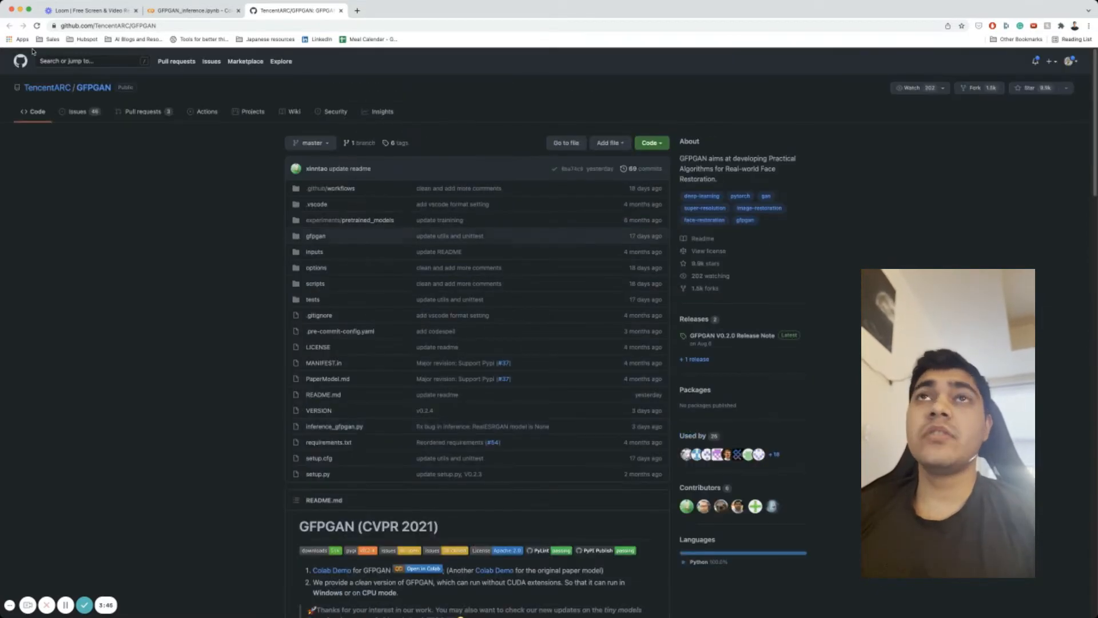
Return to the Colab notebook and move down past setup and upload to section 3. Inference, starting the cell
click(195, 10)
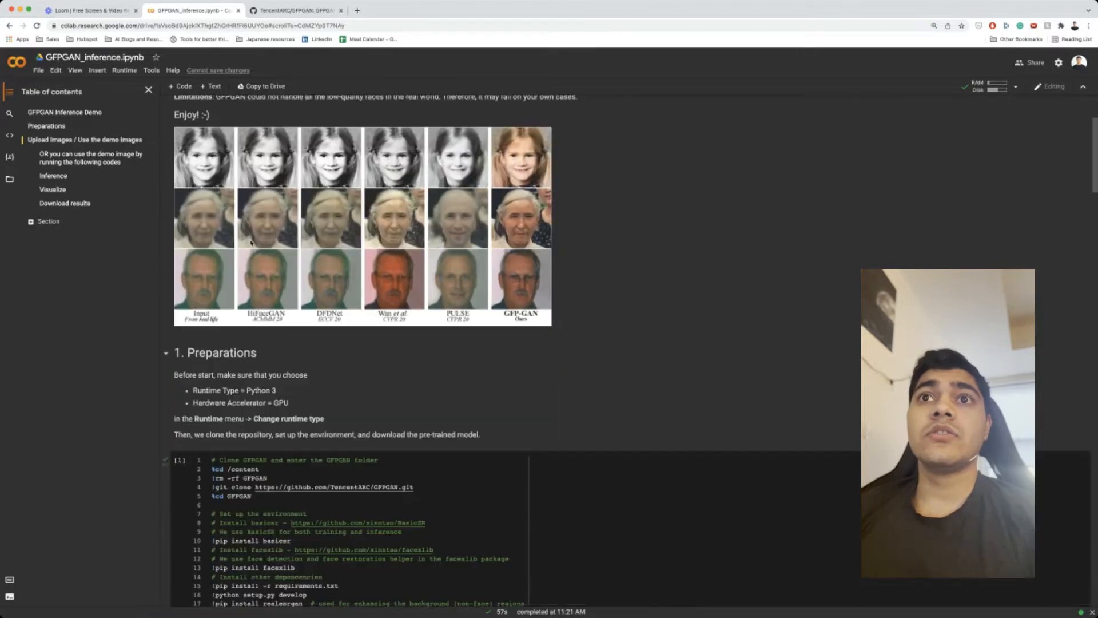
scroll(down, 3)
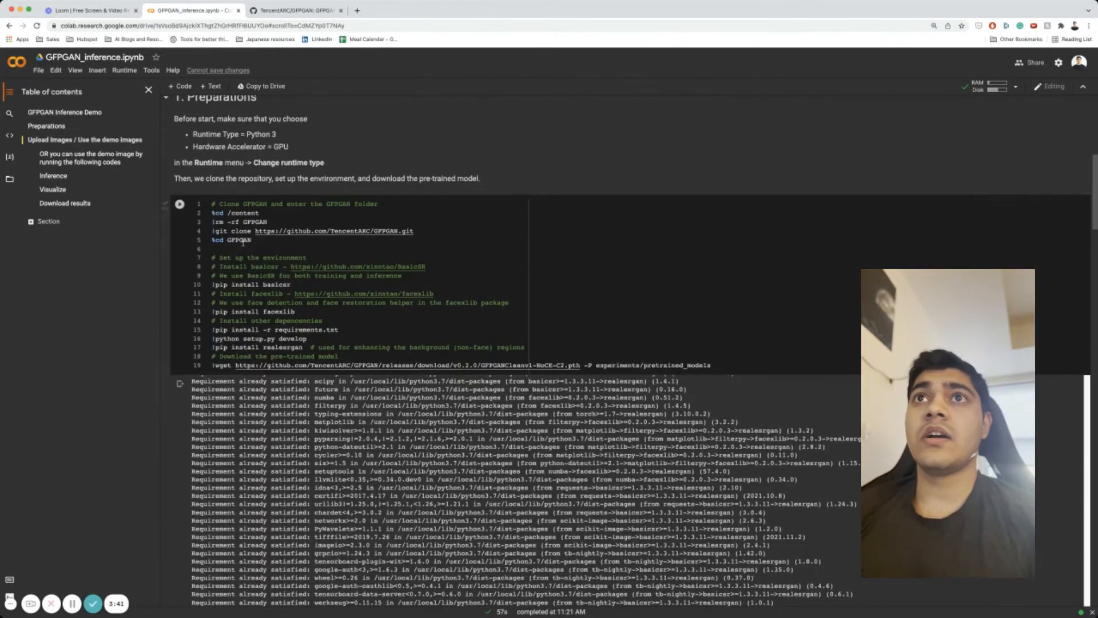
scroll(up, 3)
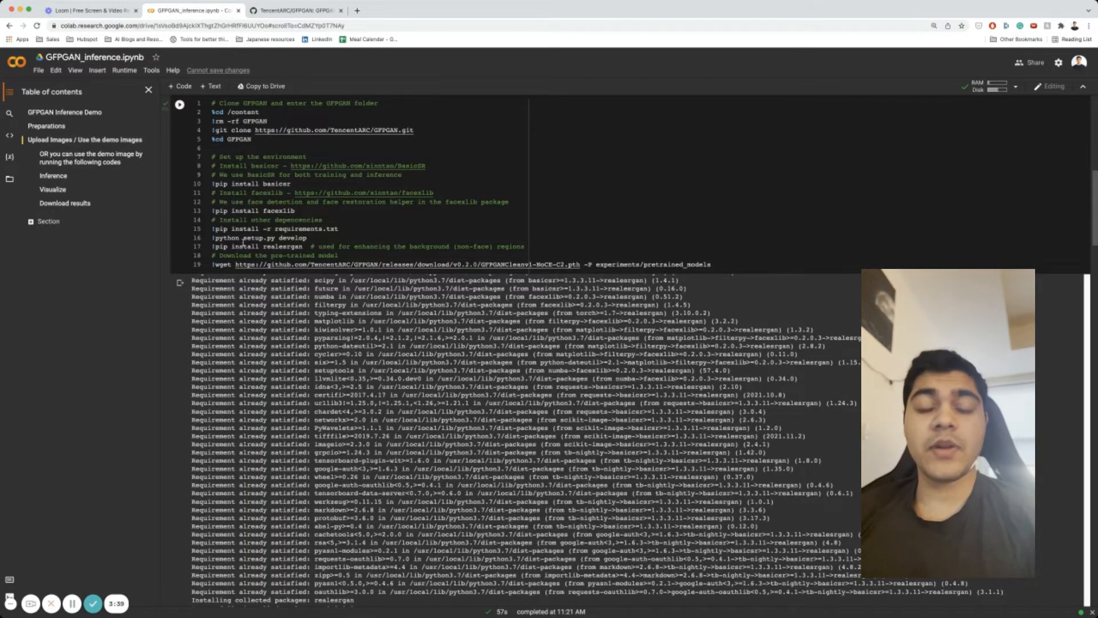
scroll(down, 3)
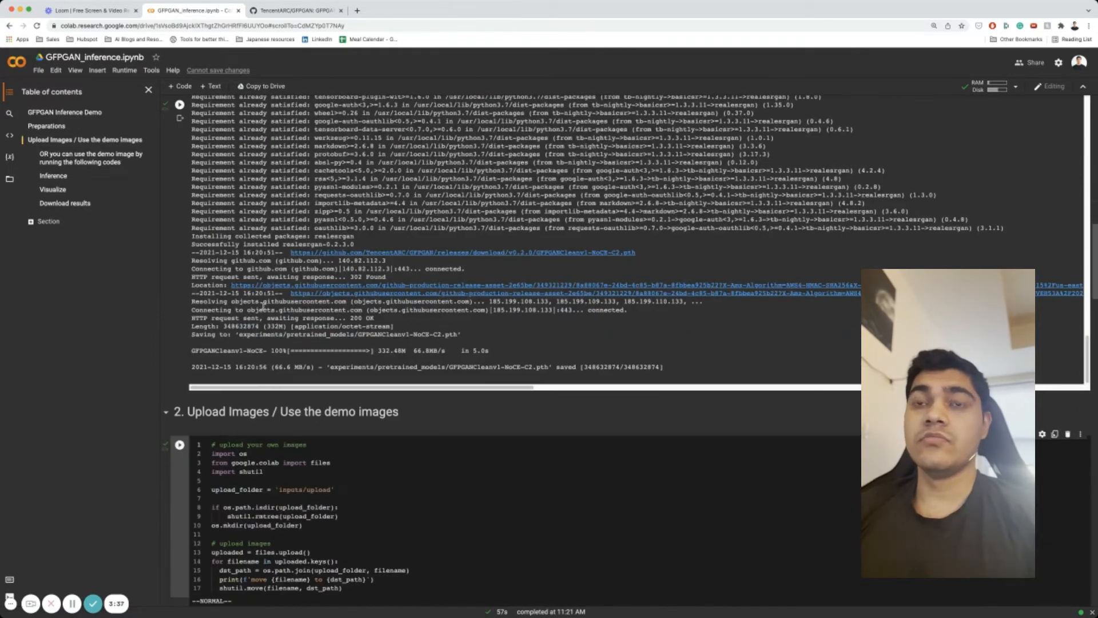
scroll(down, 3)
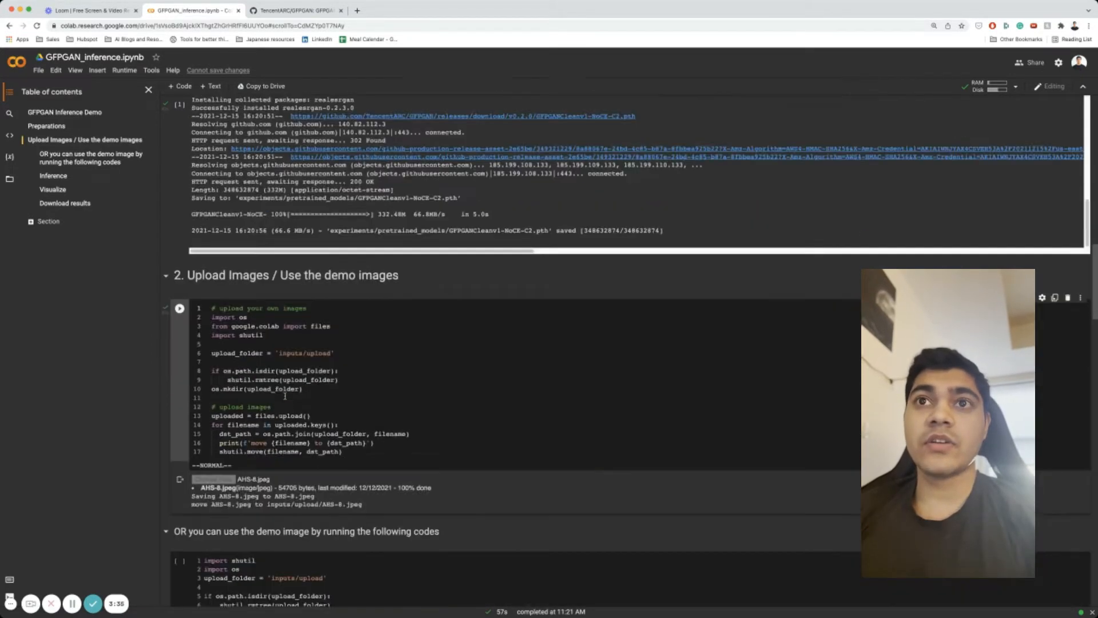
scroll(down, 3)
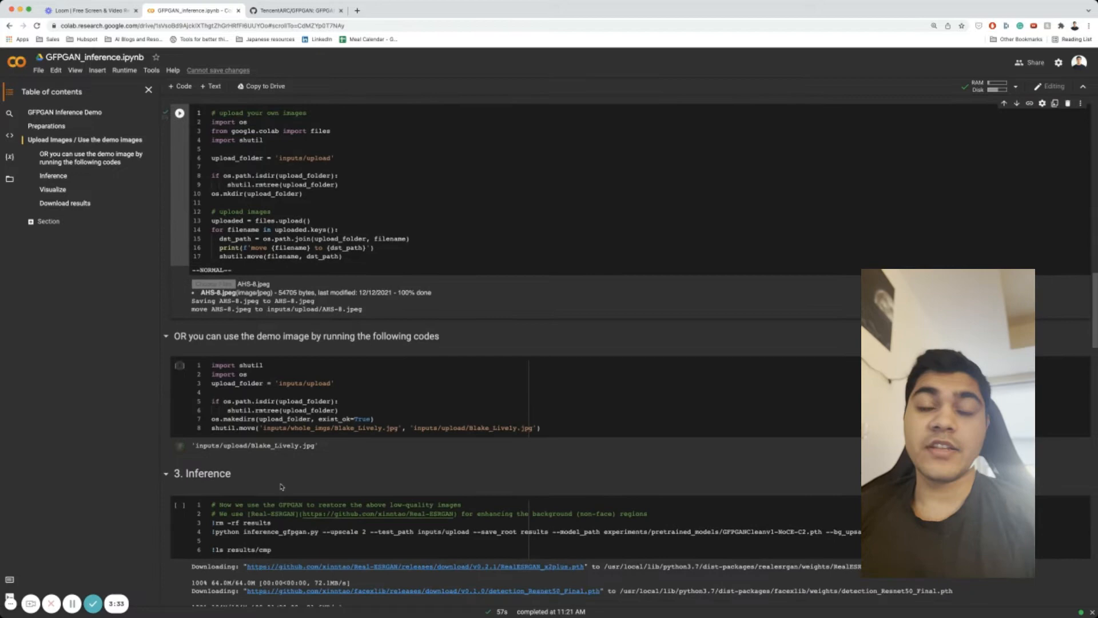
scroll(down, 3)
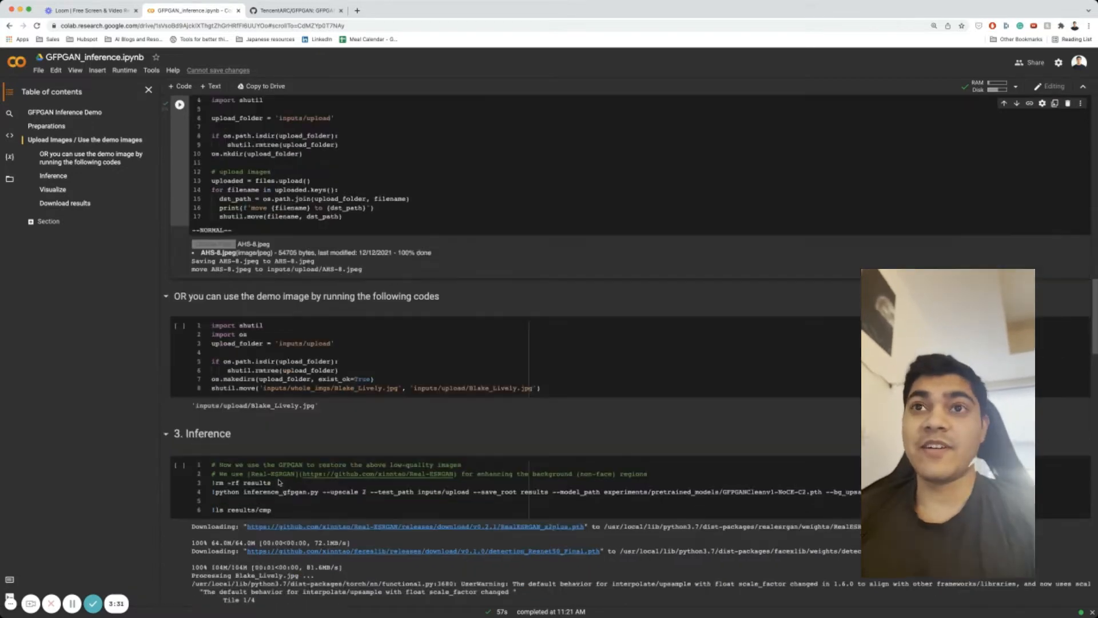
scroll(down, 3)
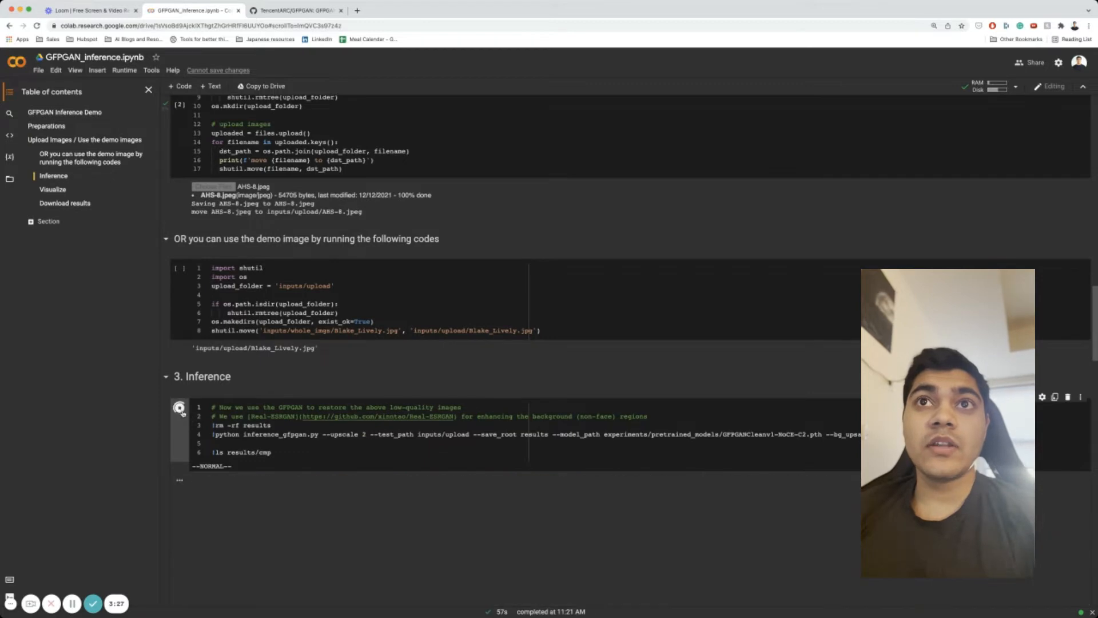
Follow the inference log on AHS-8.jpeg until it reports results written to the results folder
scroll(down, 3)
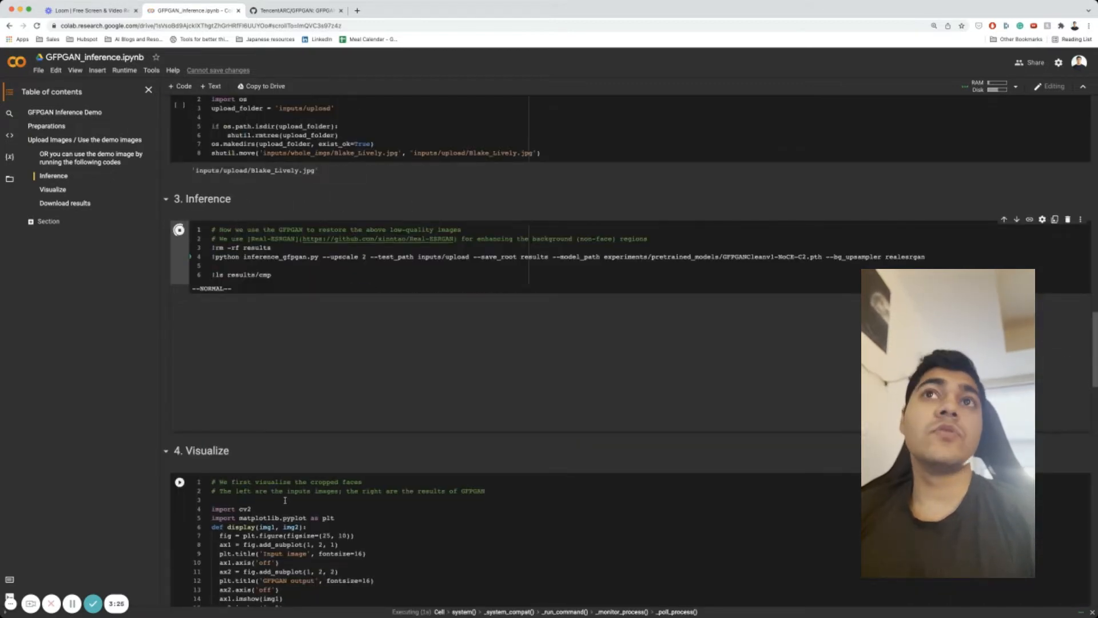
scroll(down, 3)
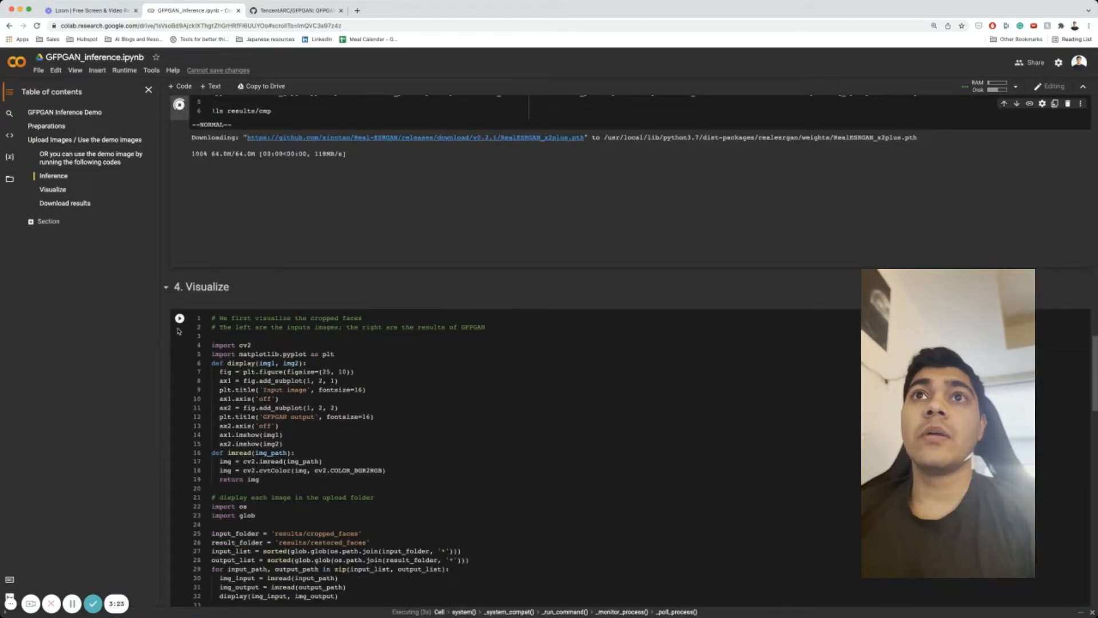
scroll(down, 3)
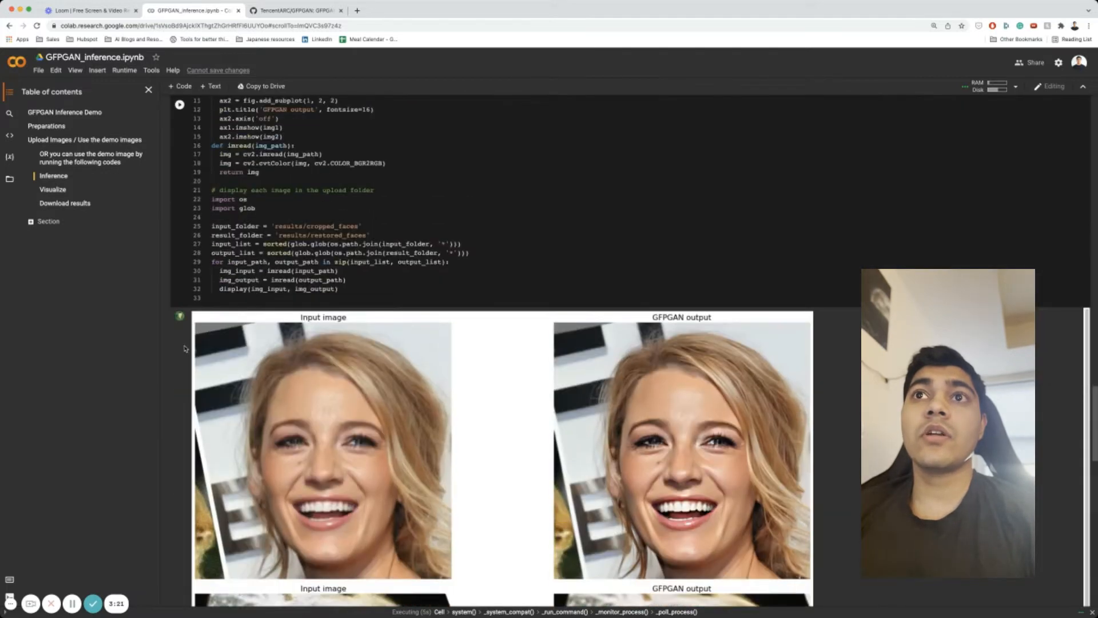
scroll(up, 3)
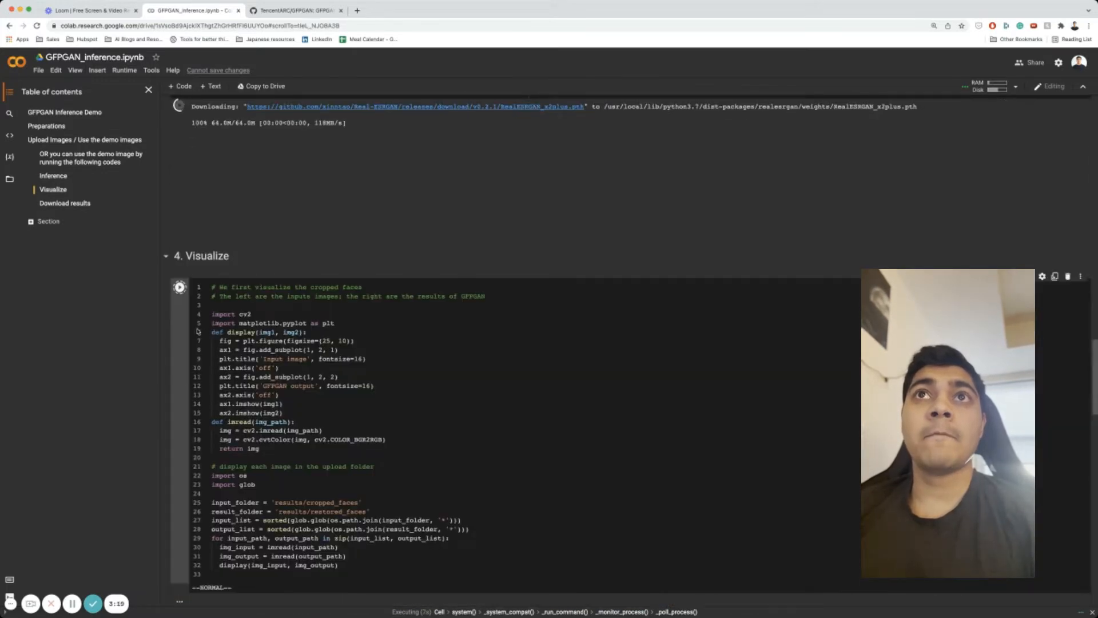
scroll(up, 3)
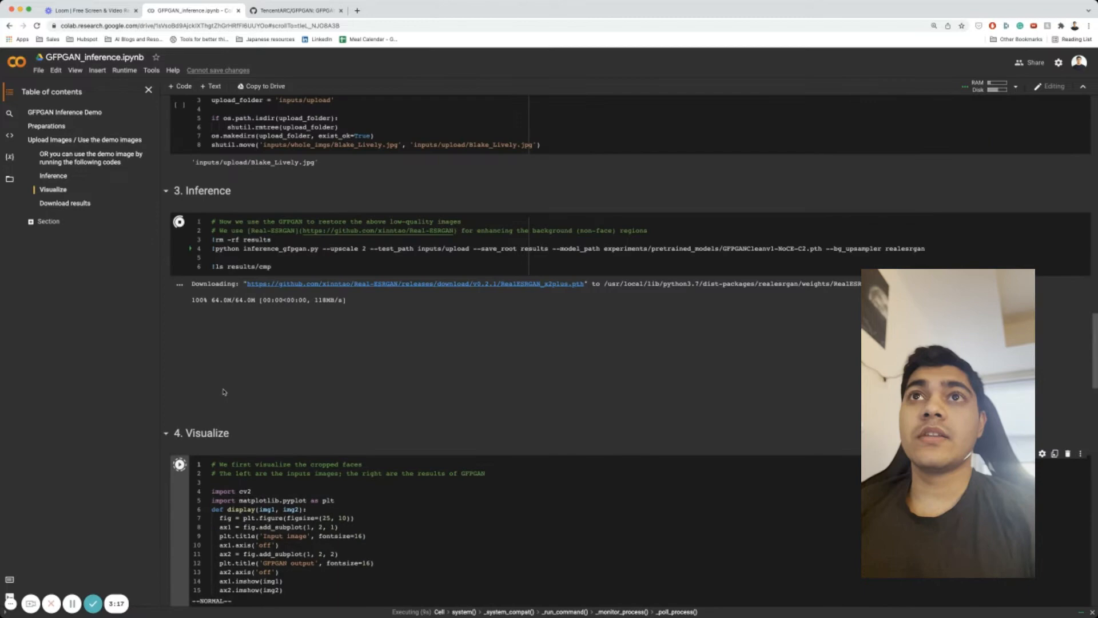
scroll(down, 3)
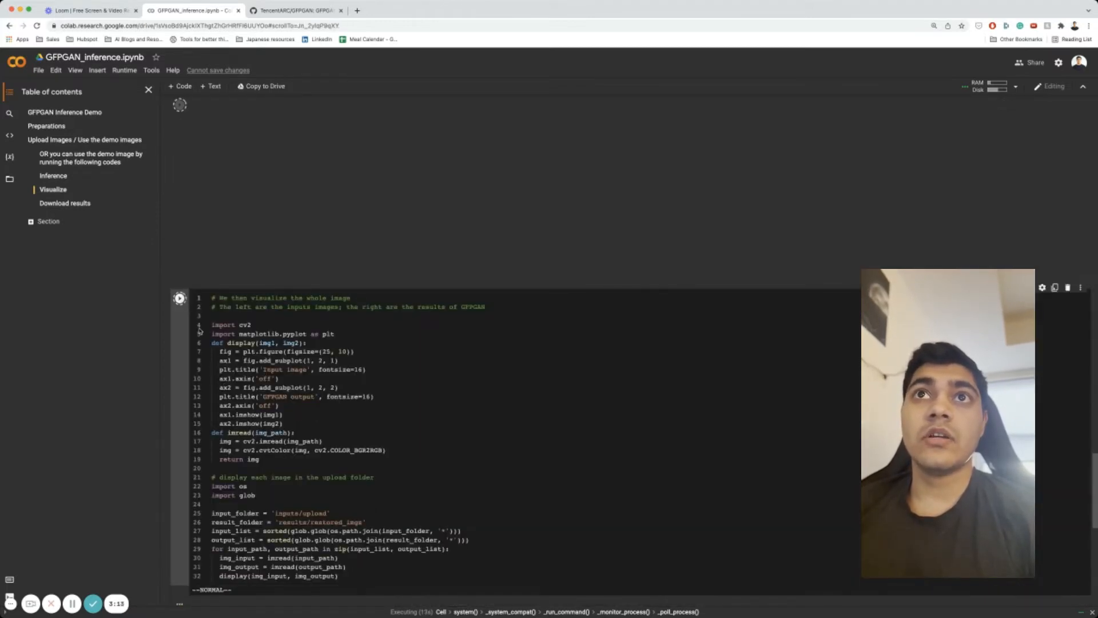
scroll(down, 3)
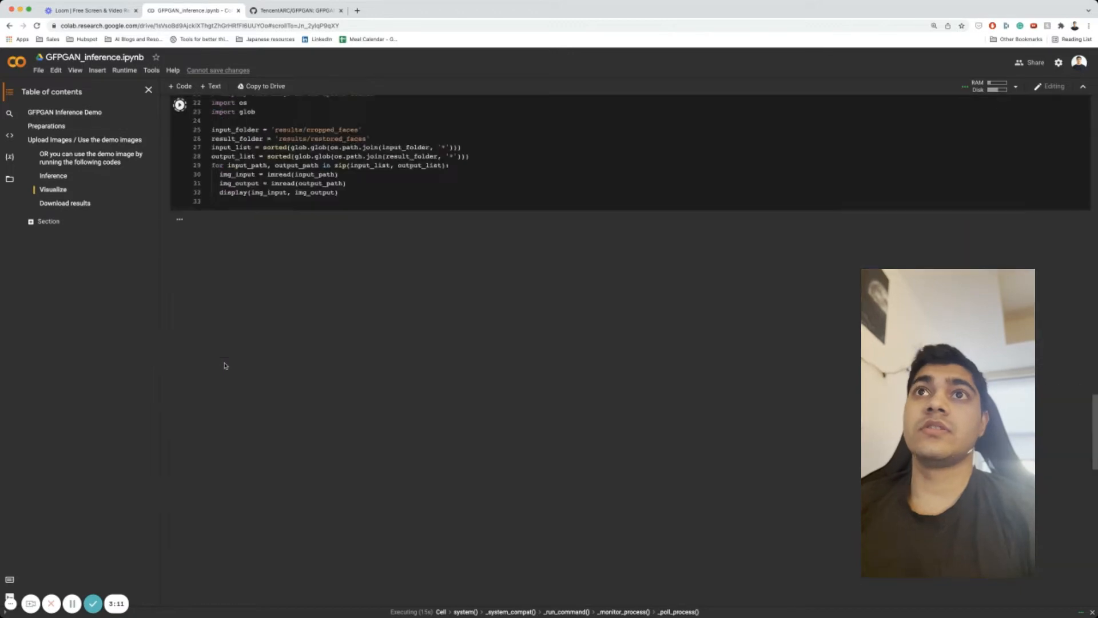
scroll(up, 3)
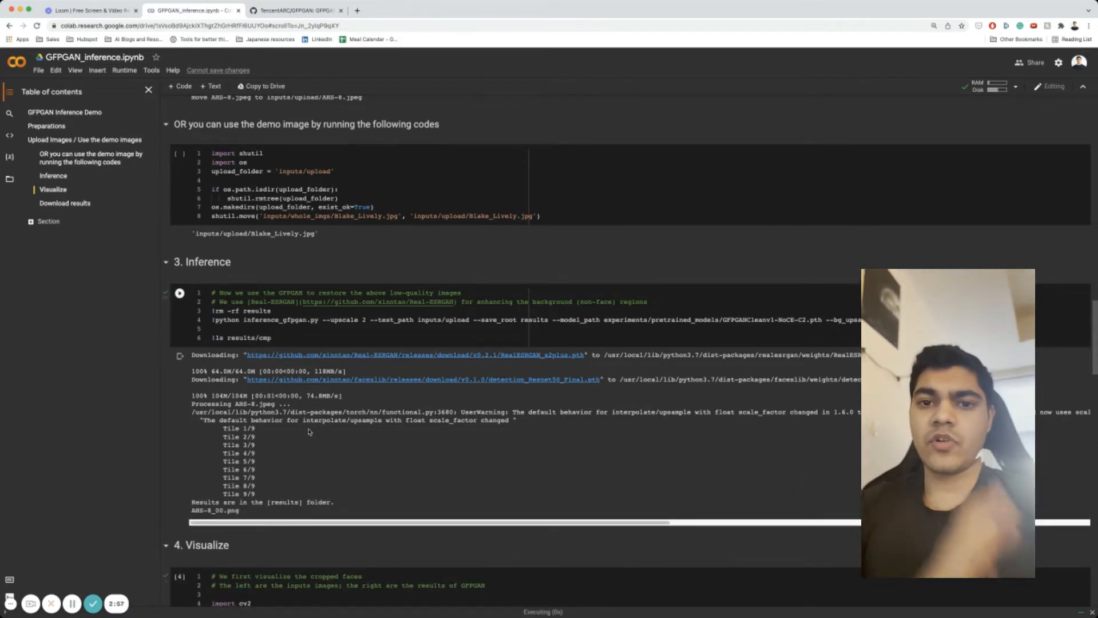
View the cropped input face beside its GFPGAN-restored output, then the whole-image comparison
scroll(down, 3)
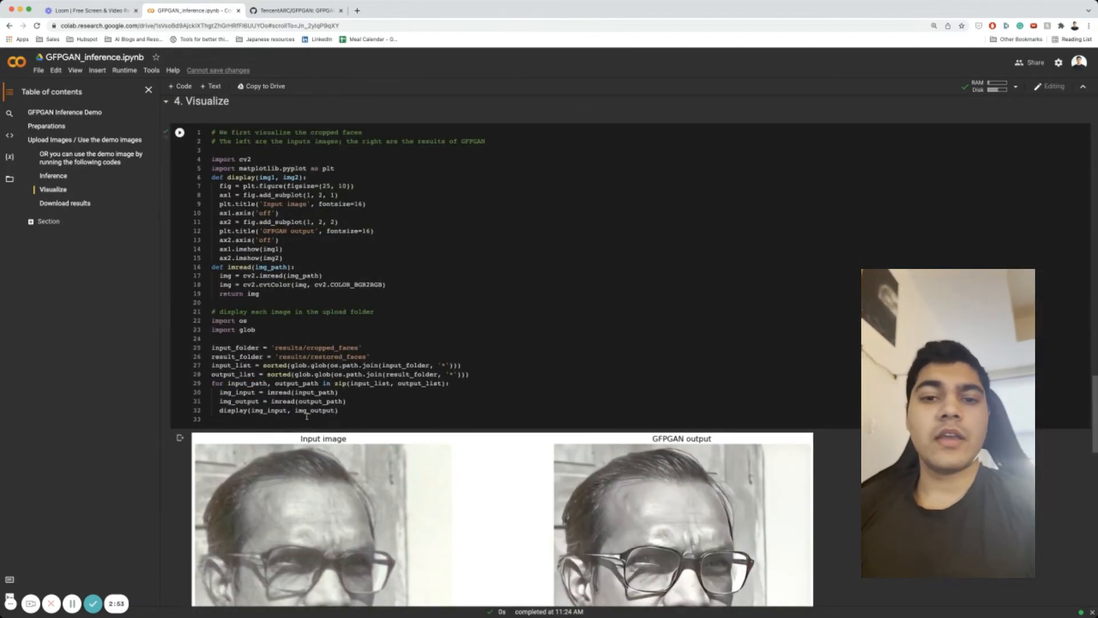
scroll(down, 3)
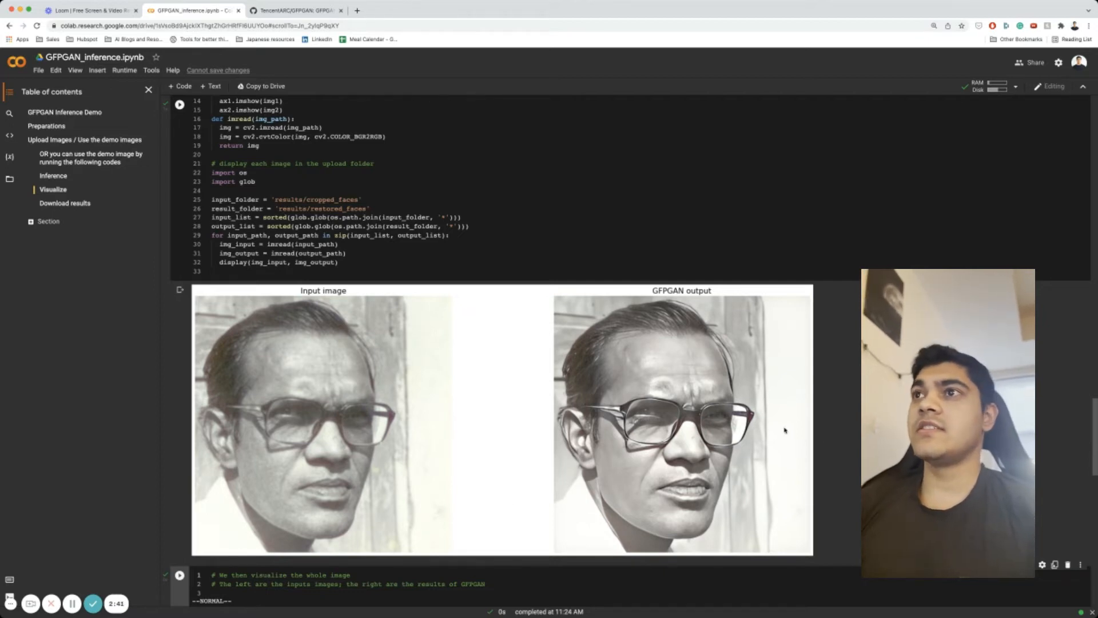
mouse_move(779, 439)
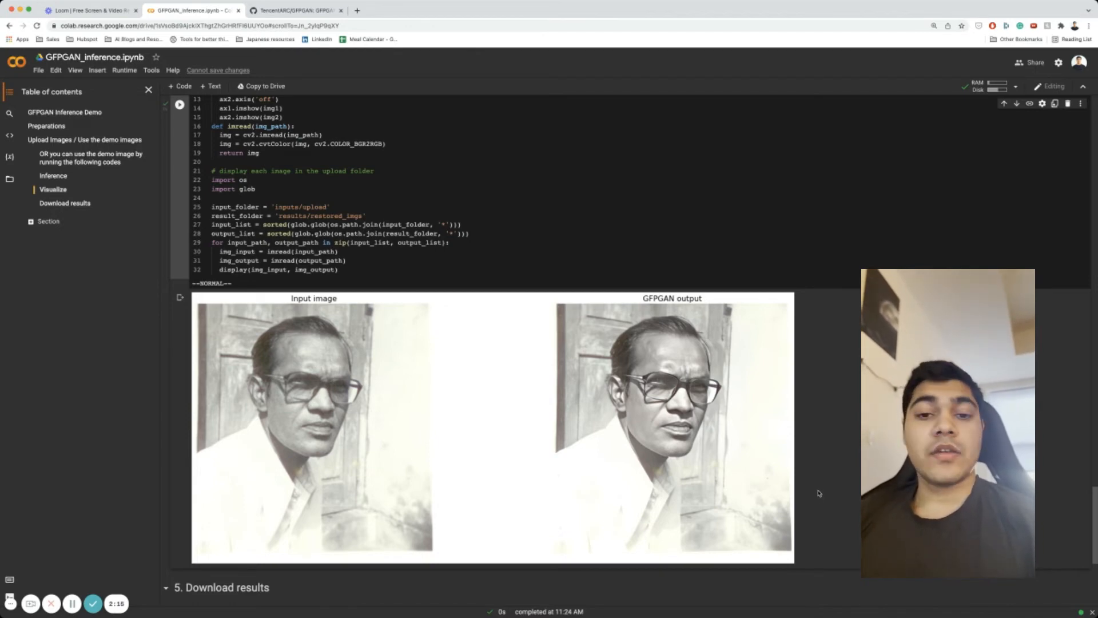
Switch back to the GFPGAN repository page and bring its README updates section into view
click(294, 10)
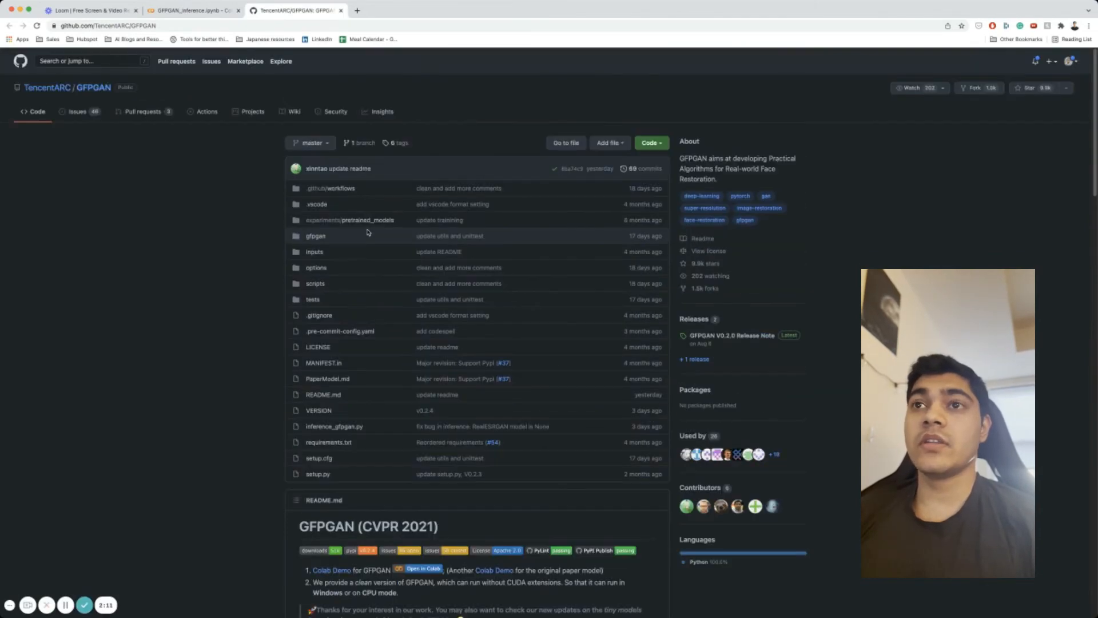
scroll(down, 3)
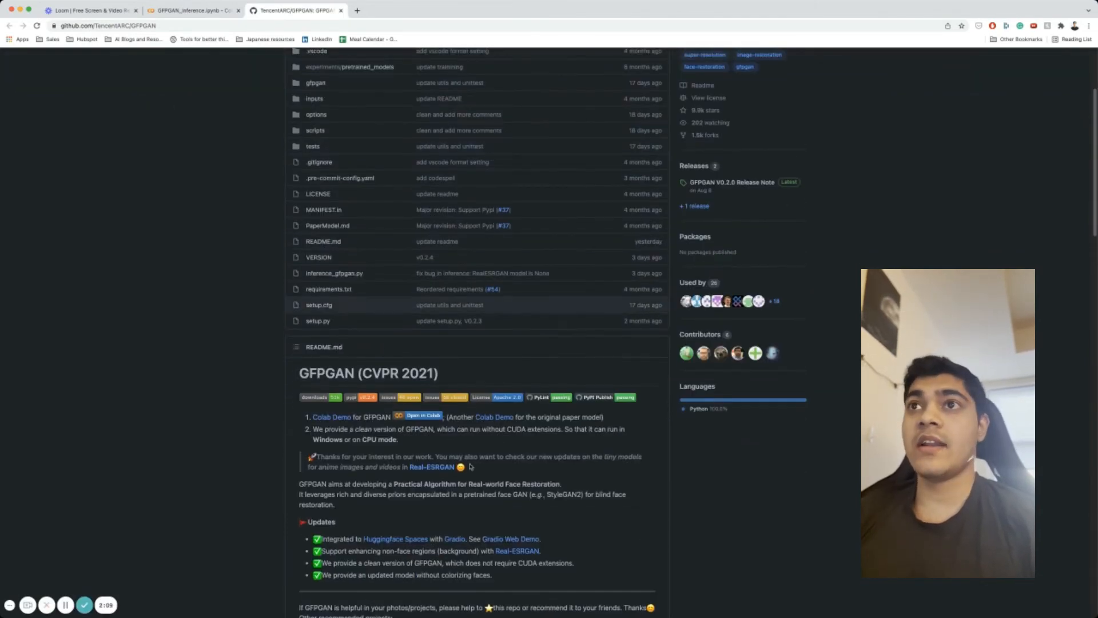